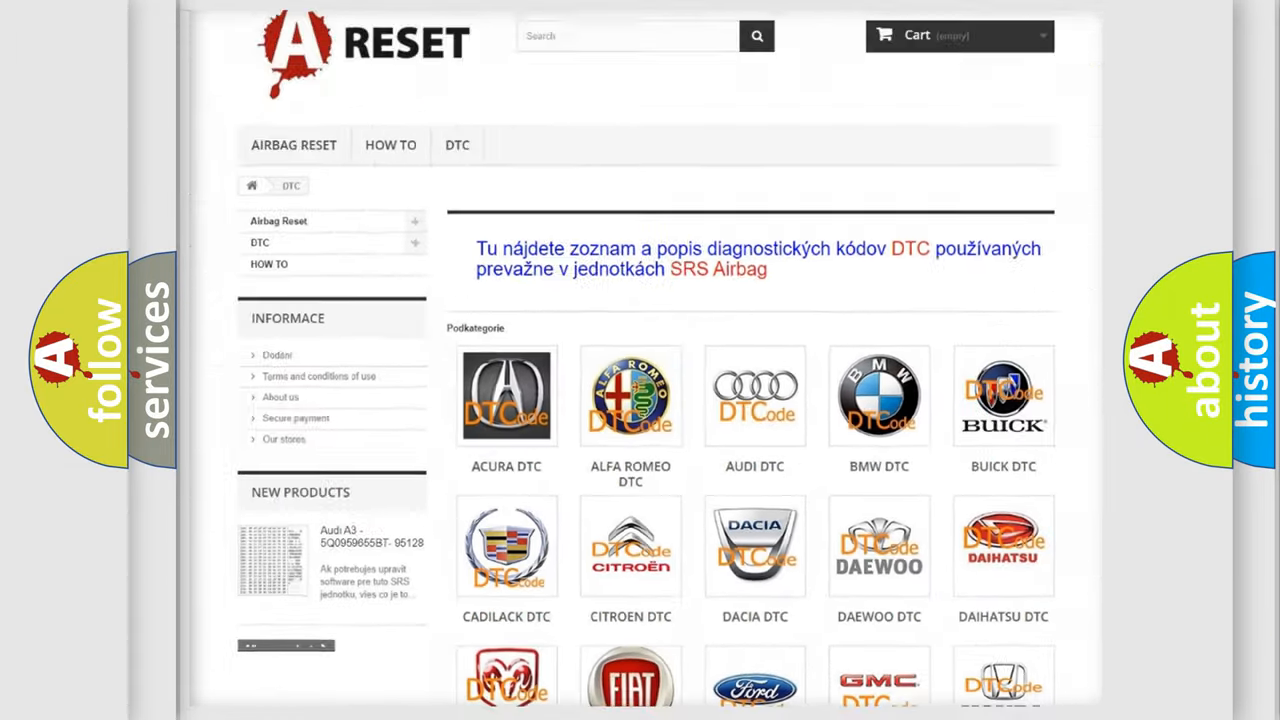
# - Select the ALFA ROMEO DTC tile from the brand grid and browse its code subcategories
pyautogui.scroll(3)
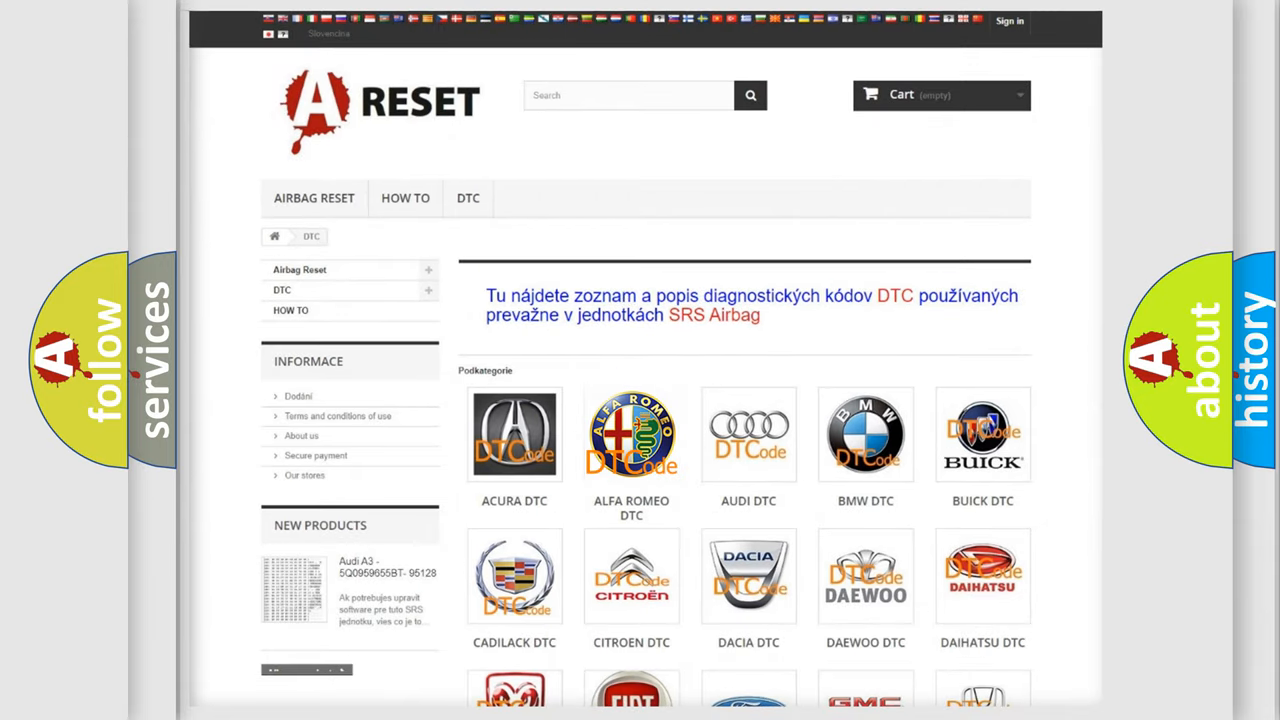
pyautogui.click(632, 434)
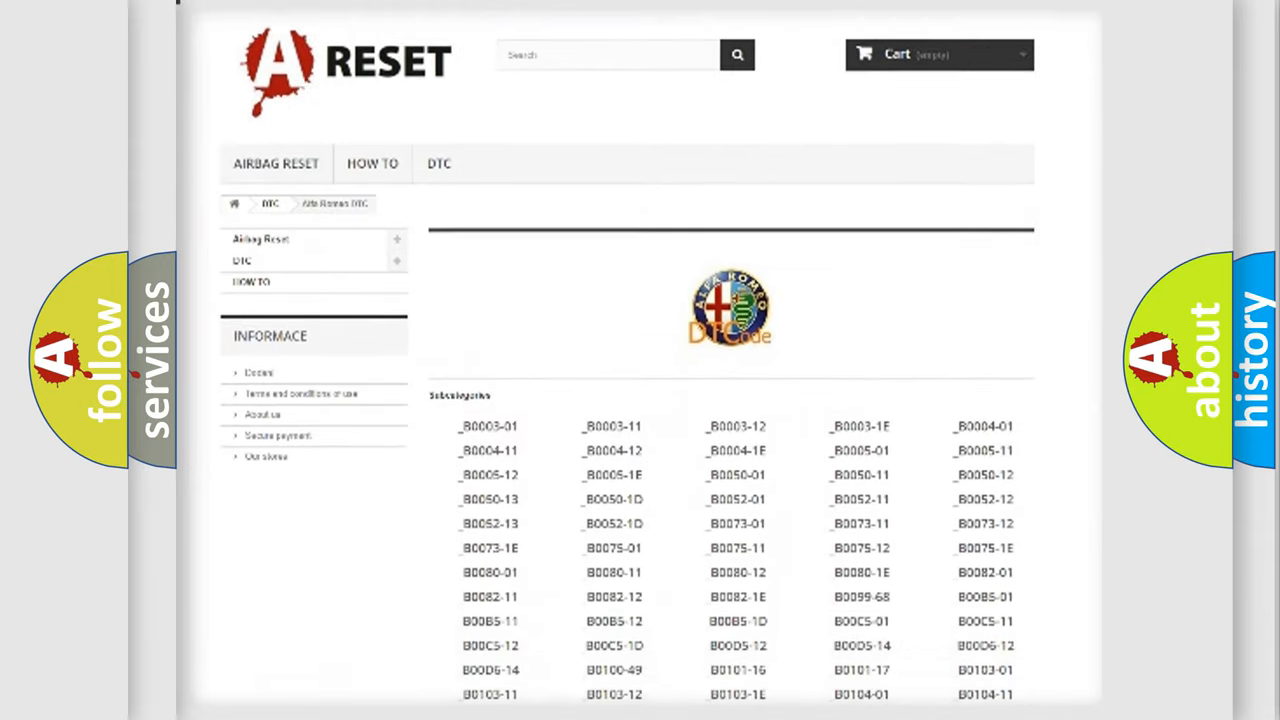
pyautogui.scroll(-3)
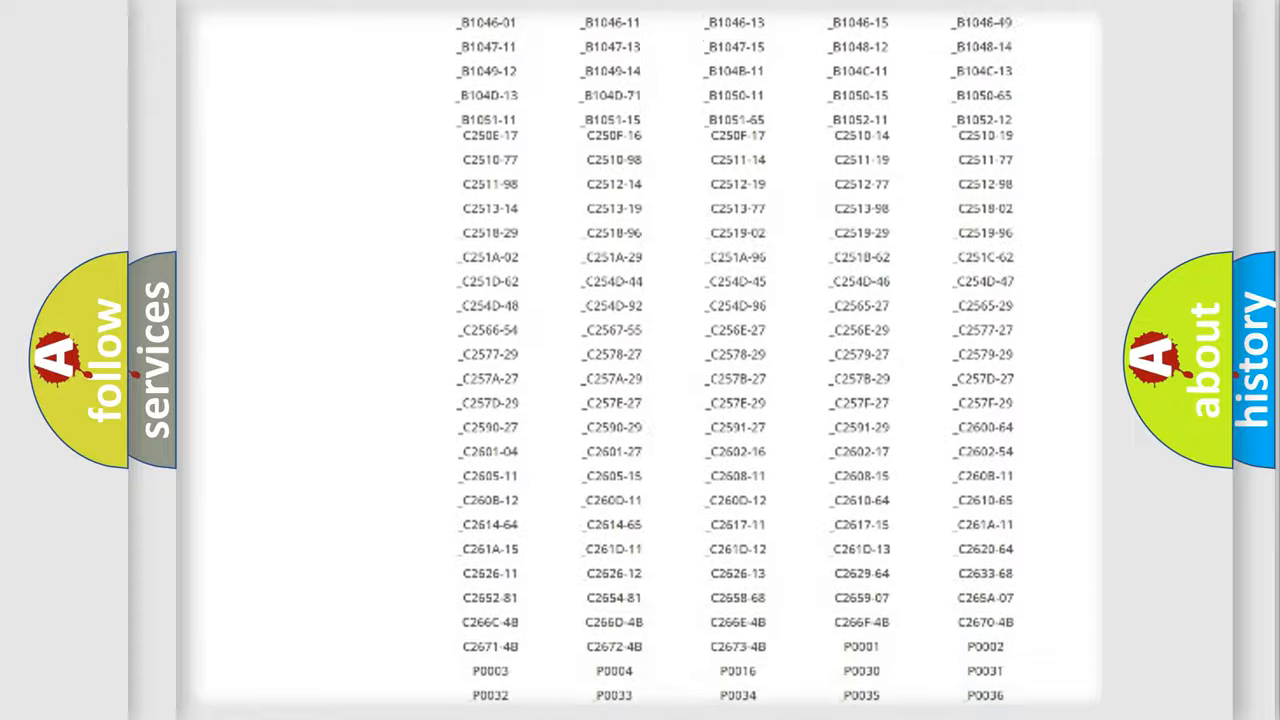
pyautogui.scroll(3)
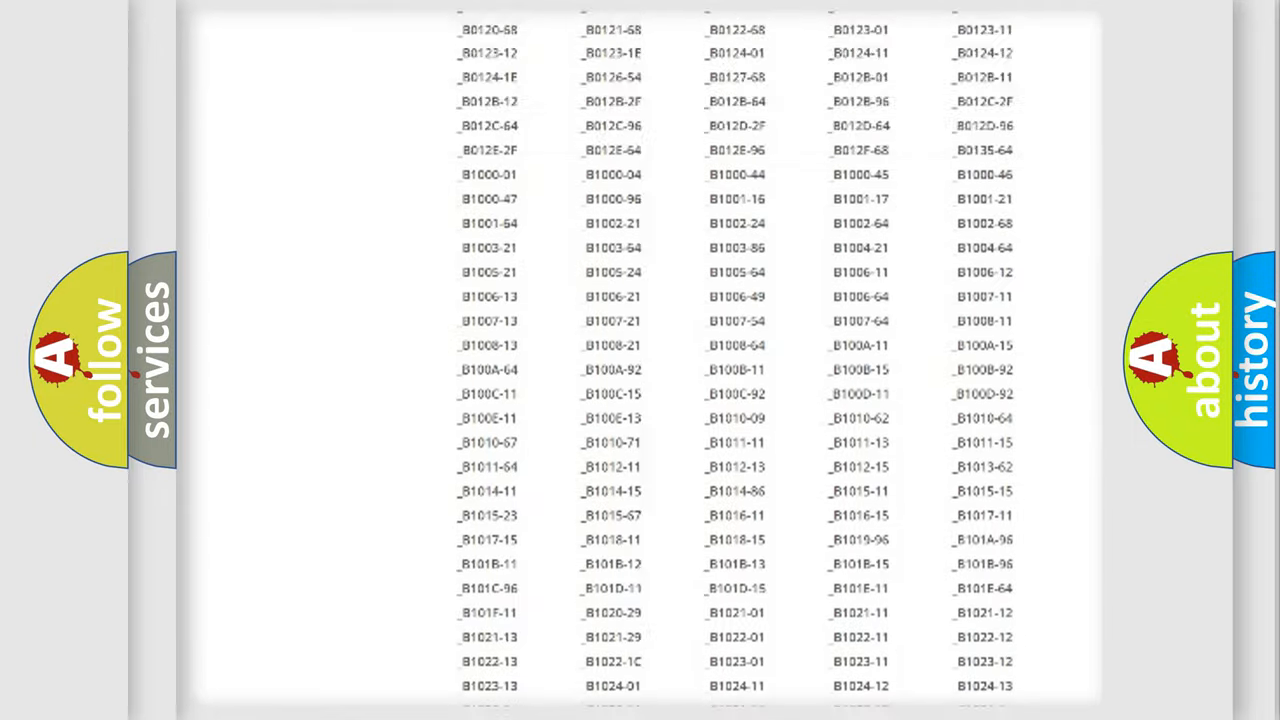
pyautogui.scroll(3)
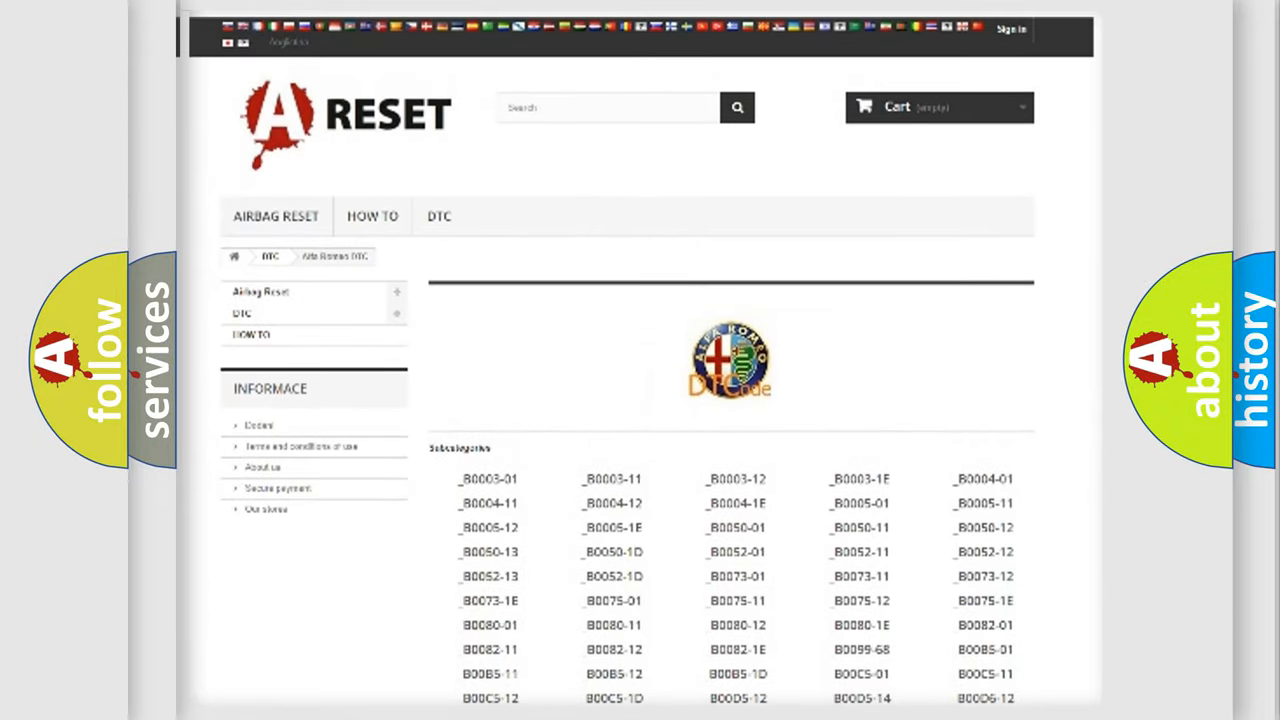